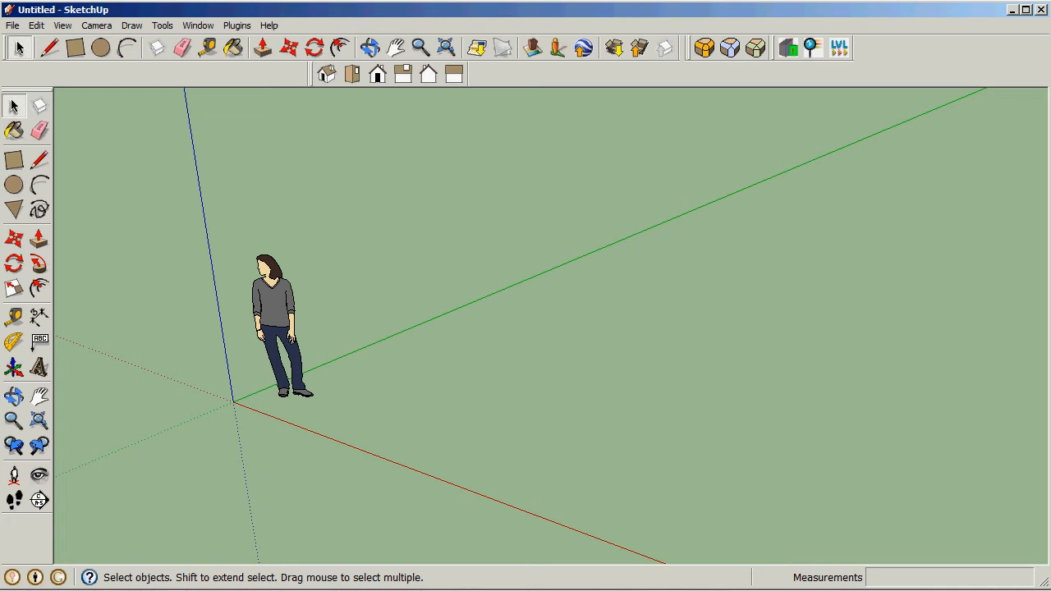
mouse_move(151, 239)
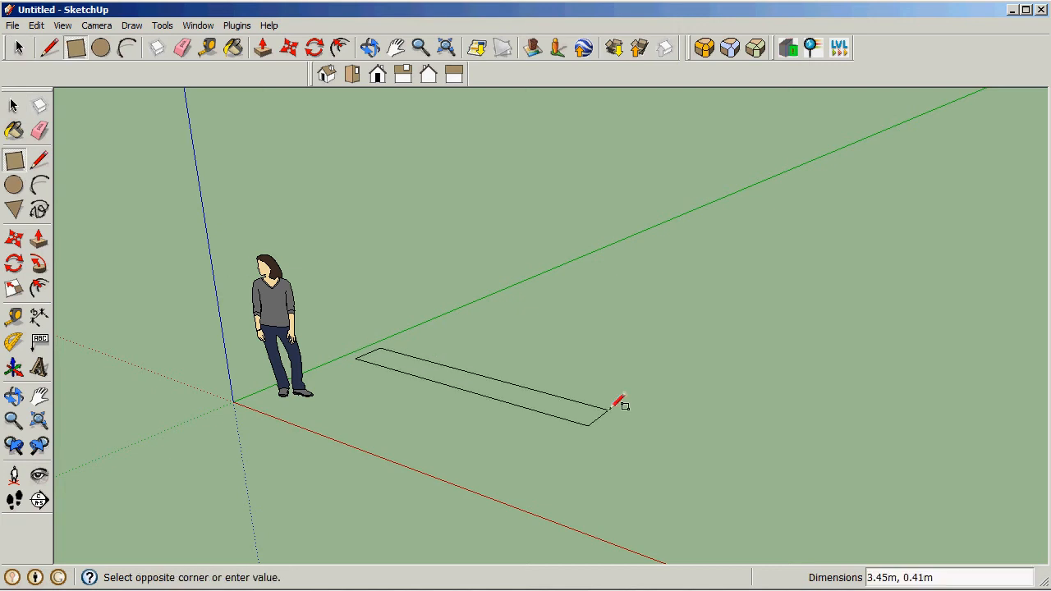
Finish the long rectangle on the ground beside the figure, forming the box base.
click(620, 404)
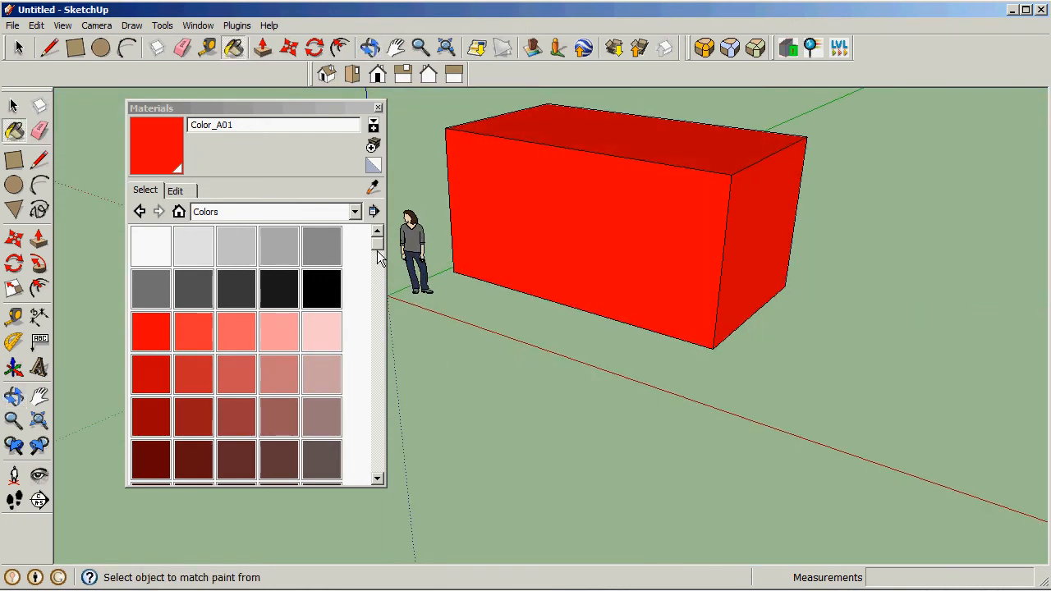
Paint the box's end side with Brick_Rough_Tan, then pick the Concrete_Form_4x8 material.
scroll(down, 3)
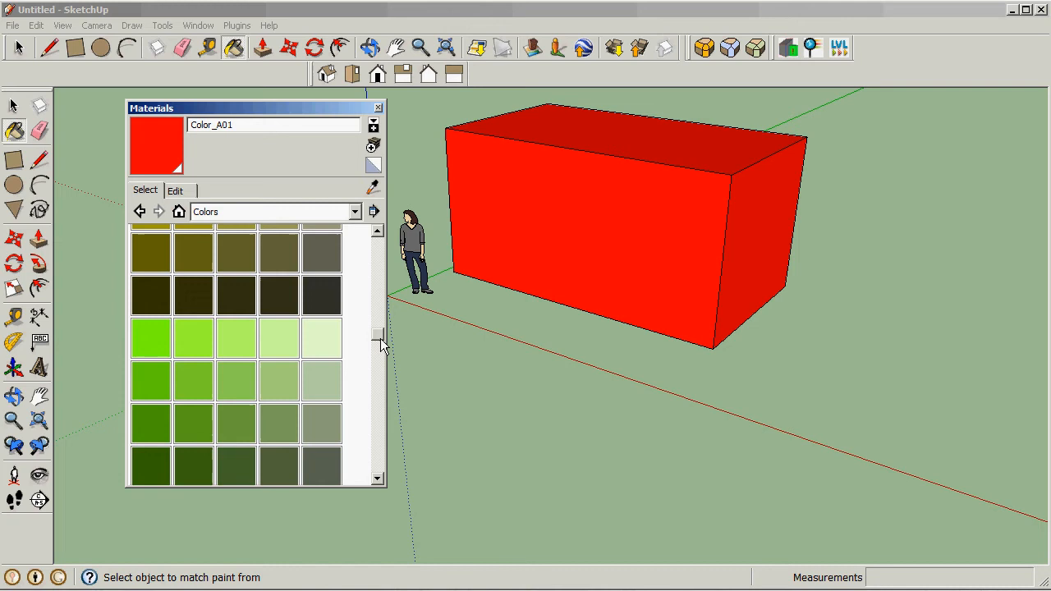
scroll(down, 3)
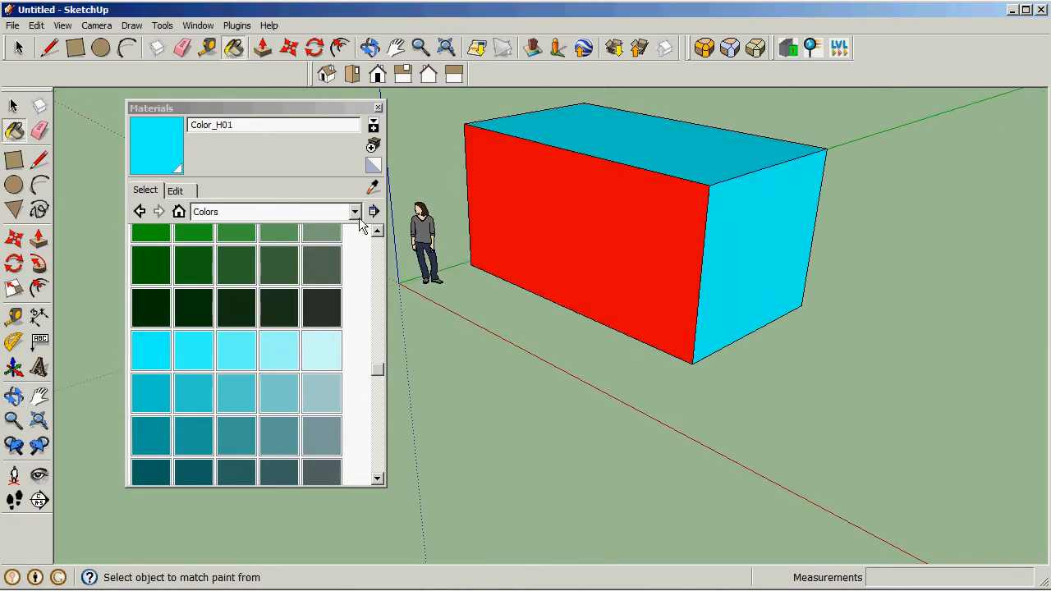
click(354, 212)
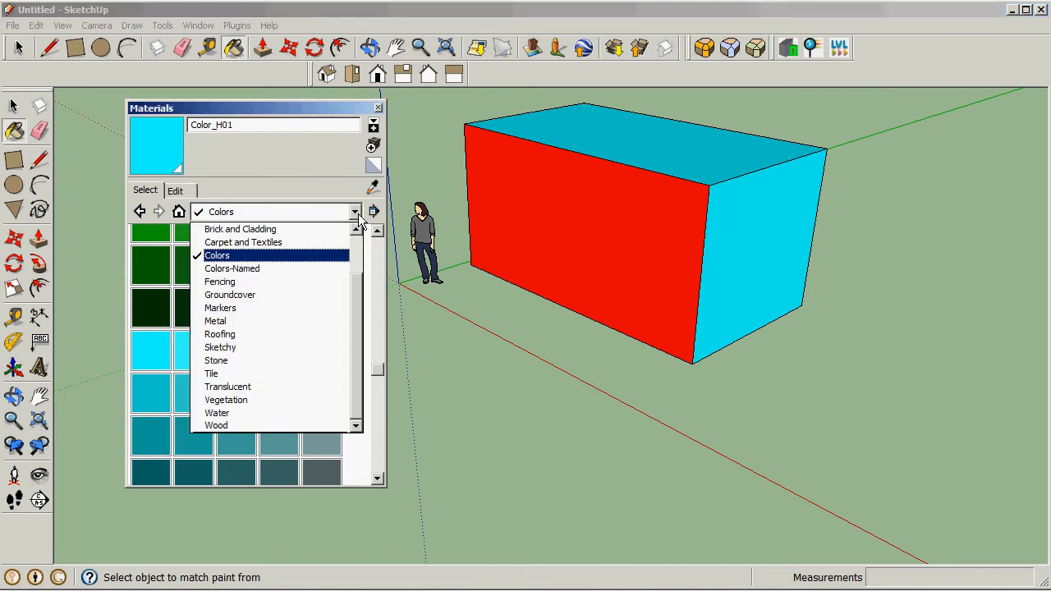
click(239, 229)
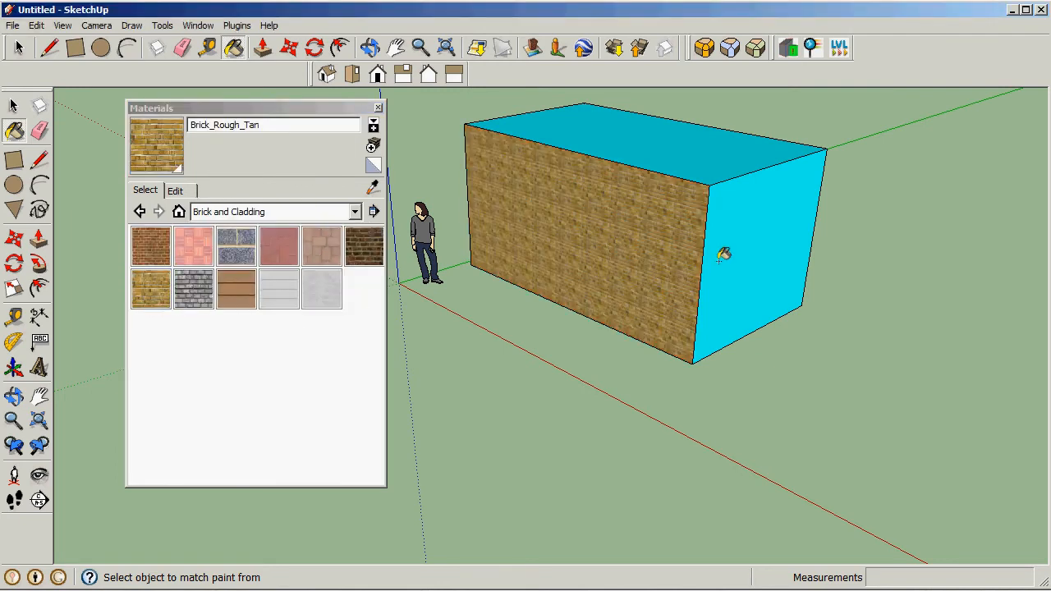
click(723, 255)
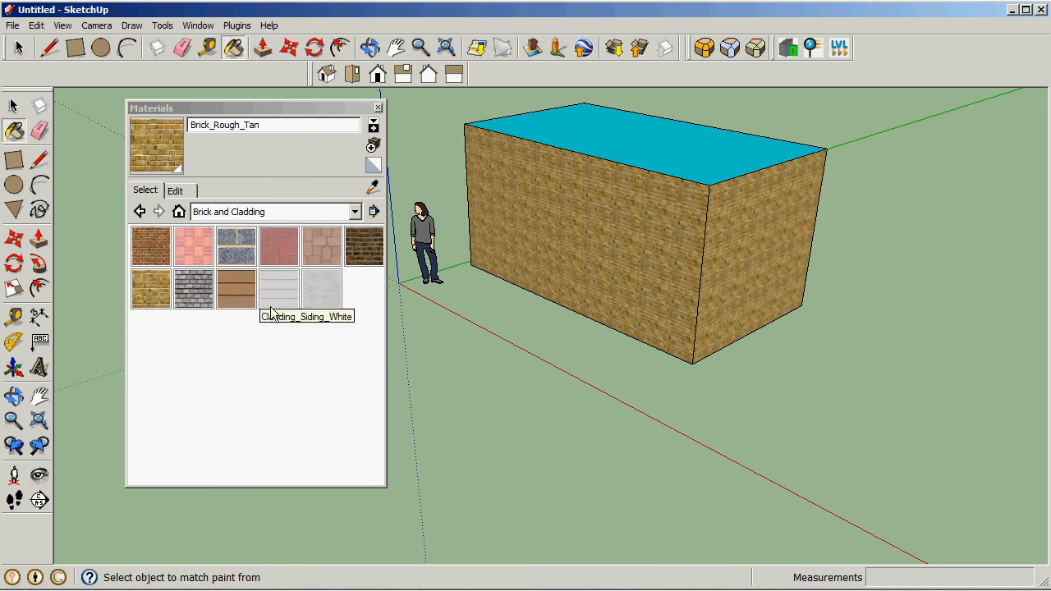
mouse_move(343, 217)
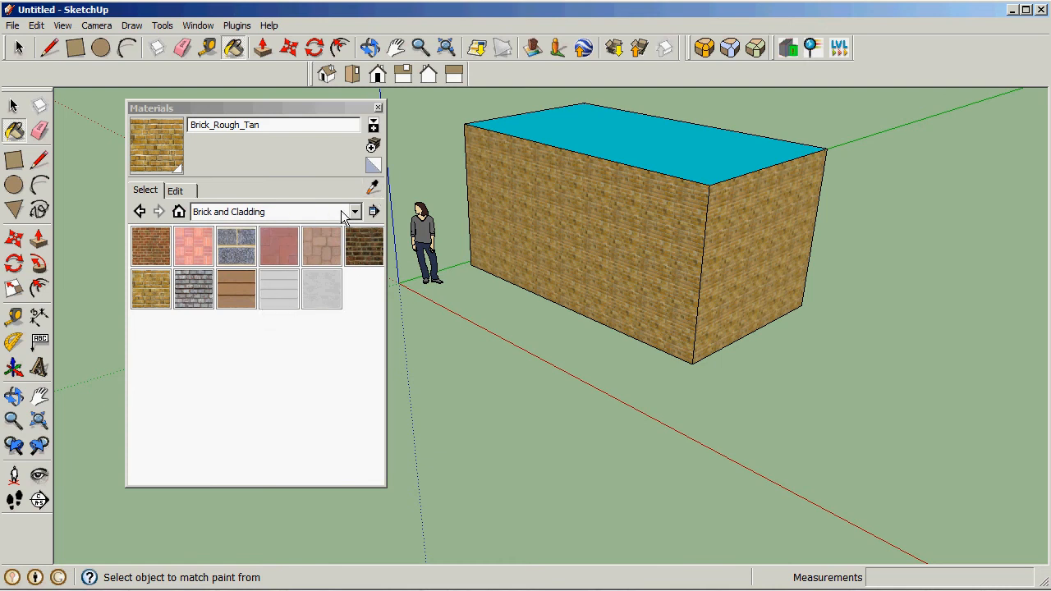
click(355, 212)
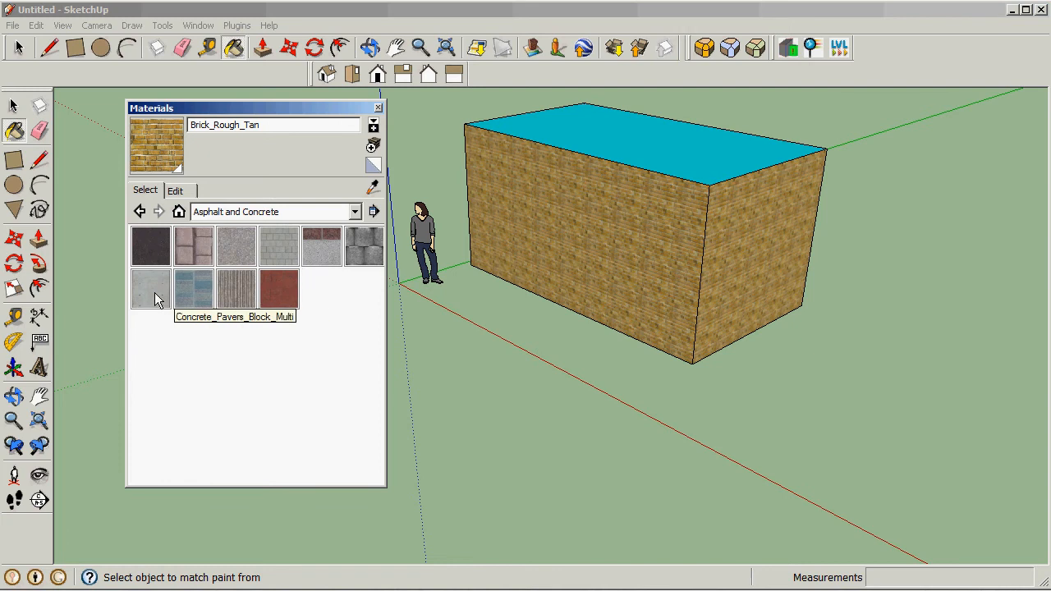
click(151, 290)
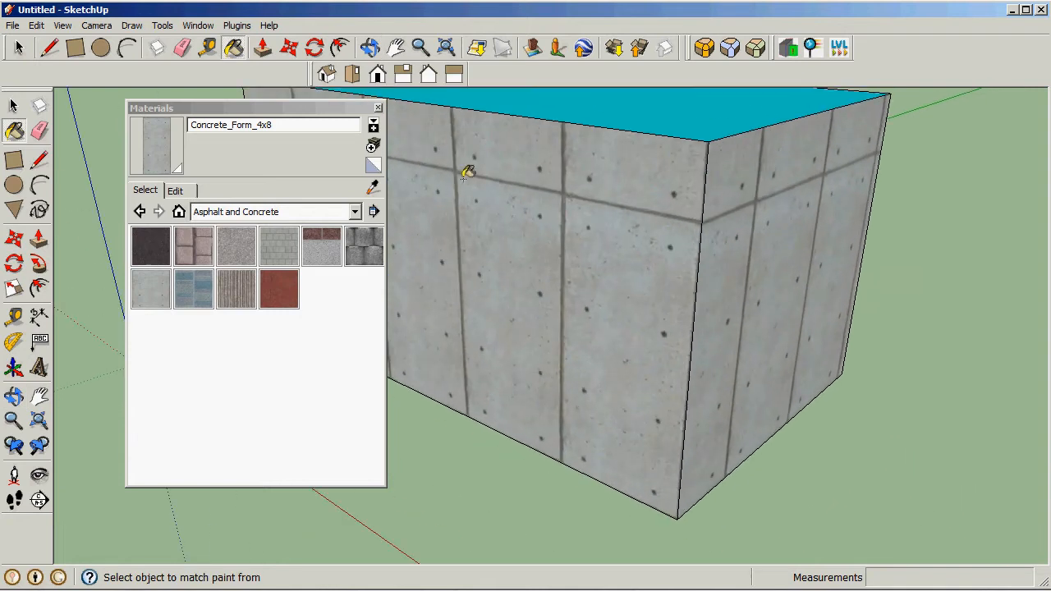
mouse_move(577, 181)
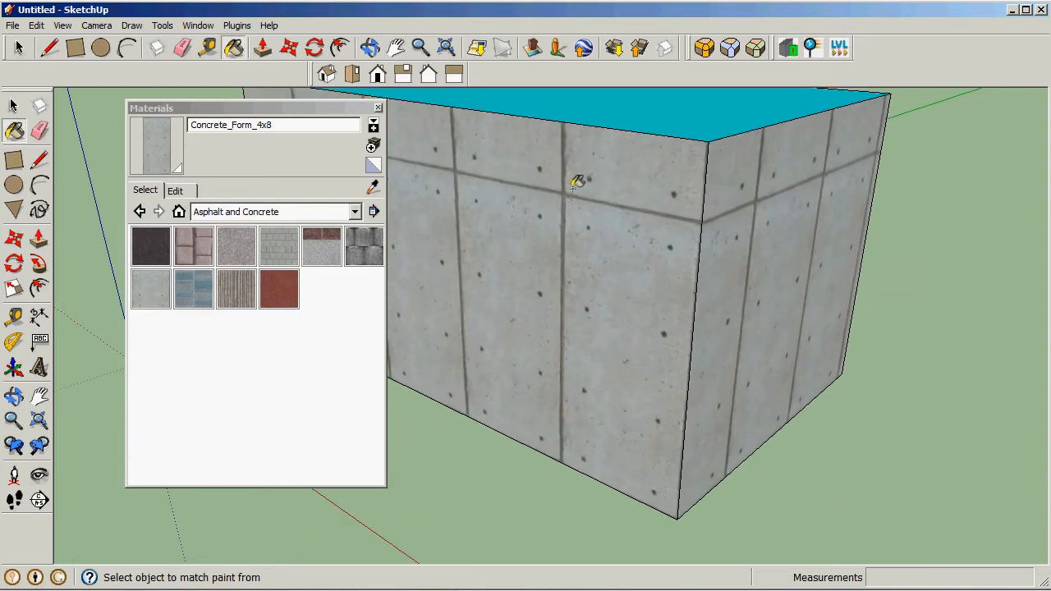
mouse_move(691, 214)
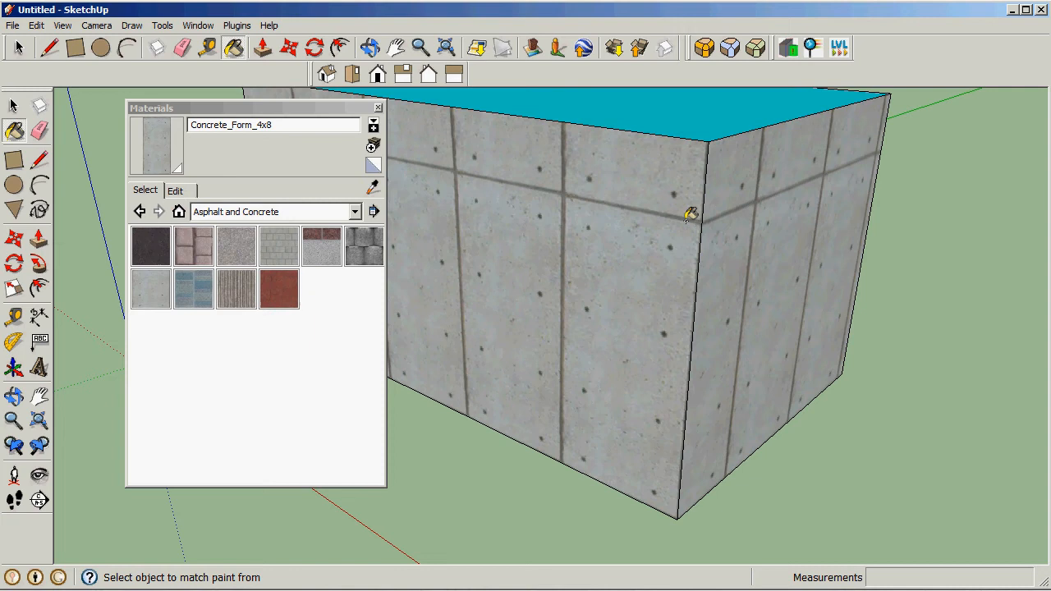
mouse_move(741, 305)
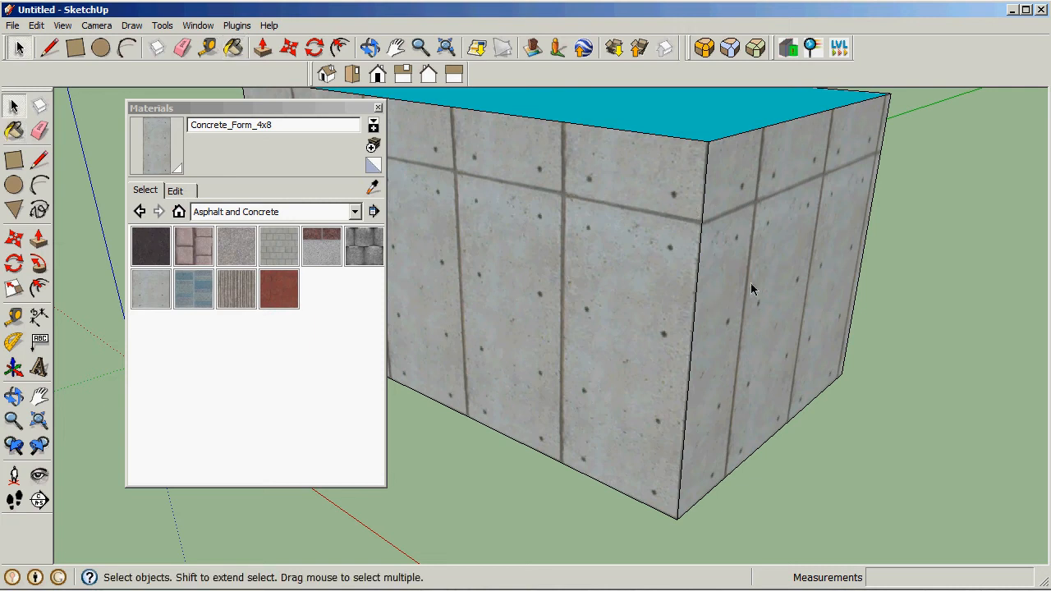
Reposition the end face's concrete texture, scaling the form panels smaller and aligning them.
right_click(747, 275)
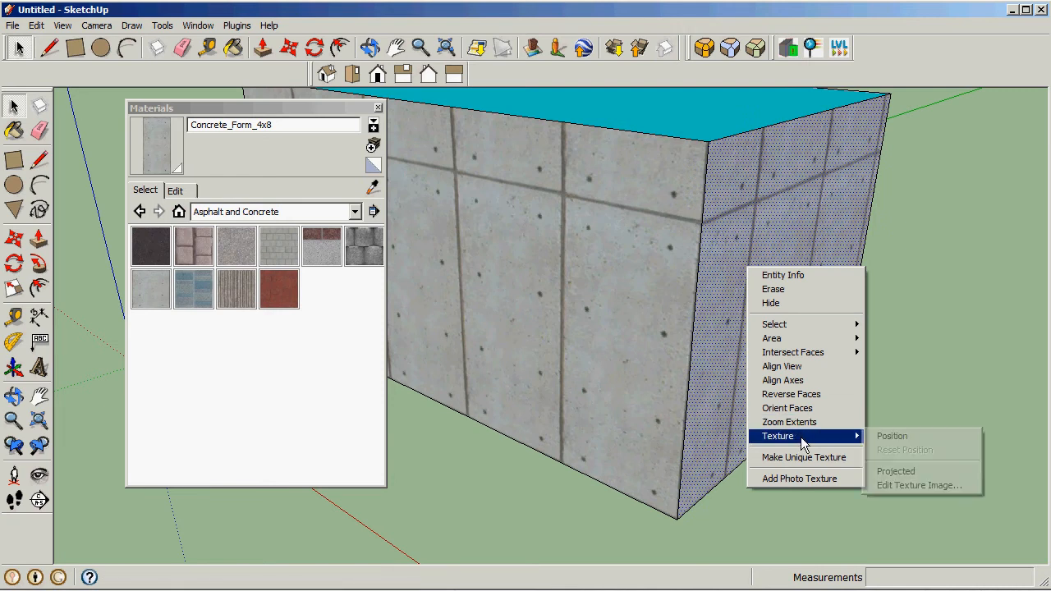
click(893, 436)
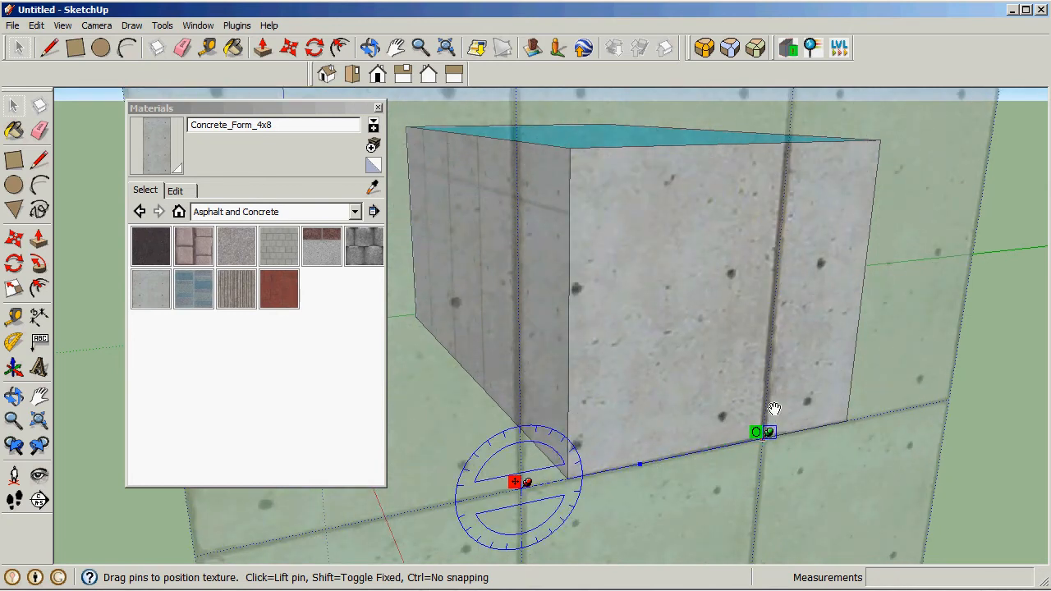
drag(755, 432, 678, 449)
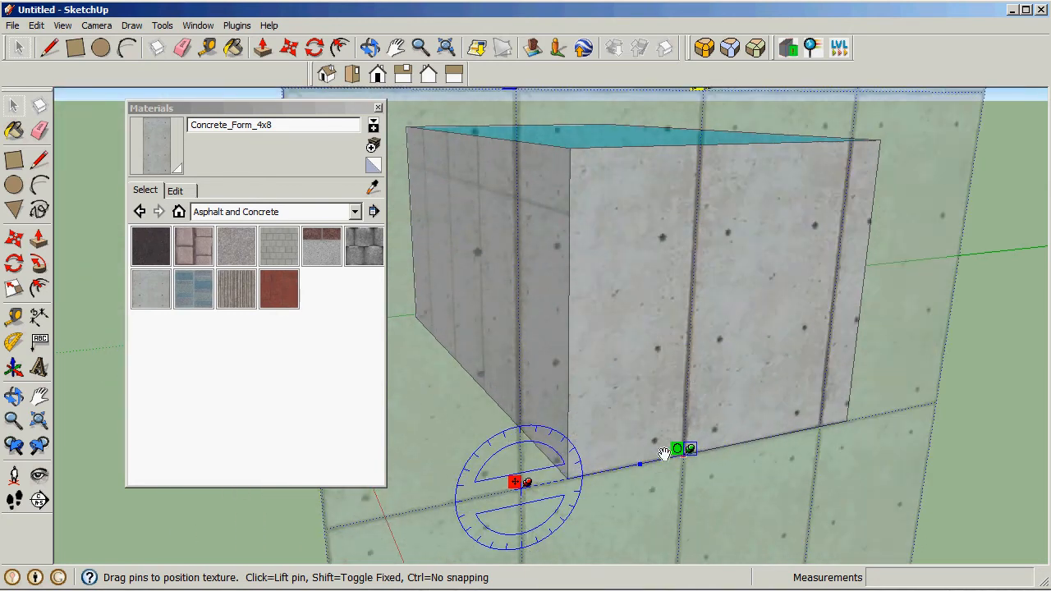
drag(676, 449, 594, 466)
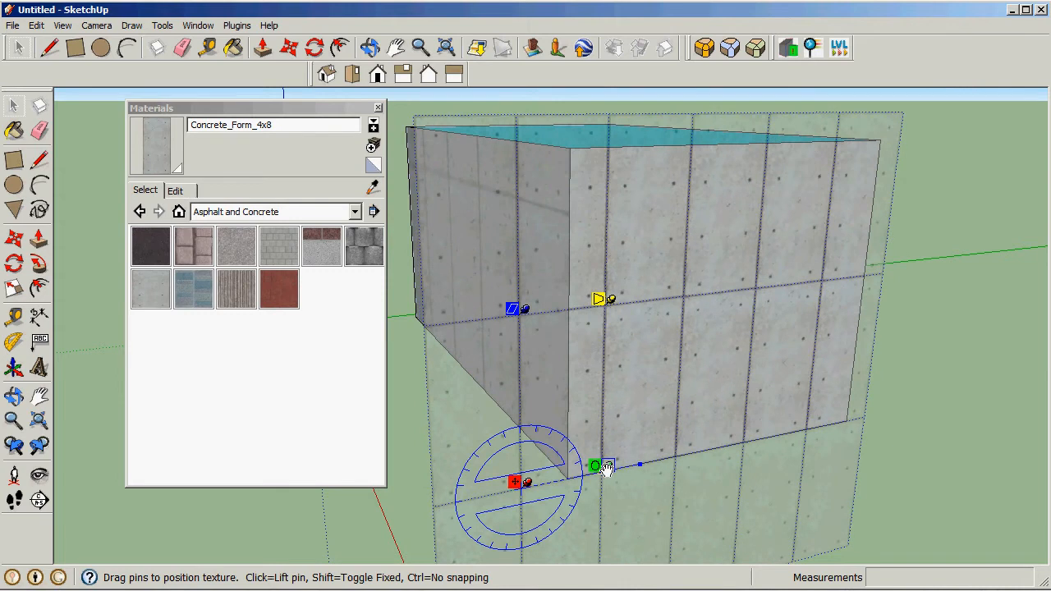
drag(513, 308, 515, 320)
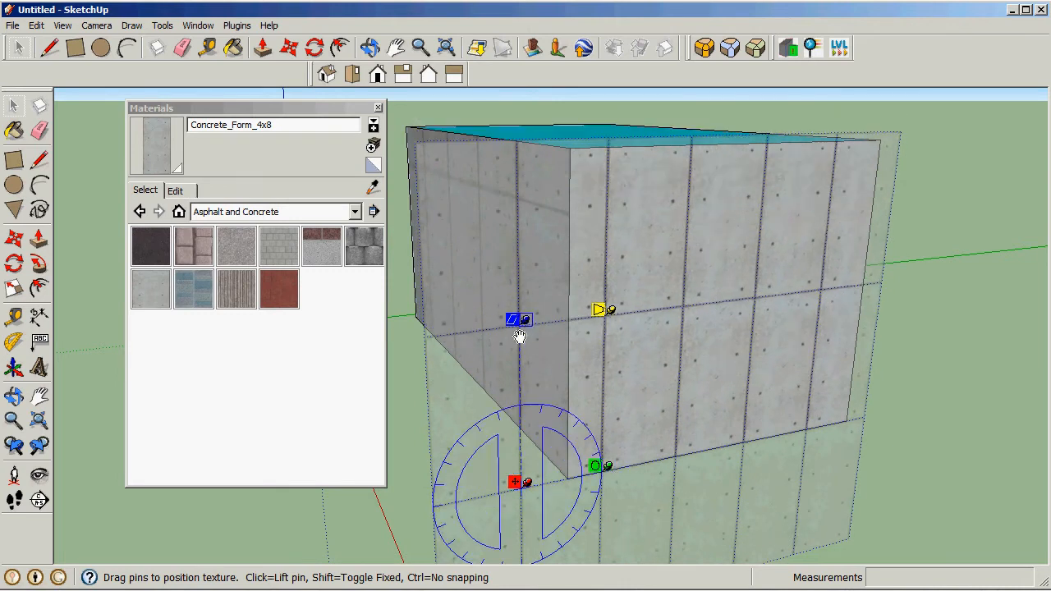
drag(517, 319, 517, 403)
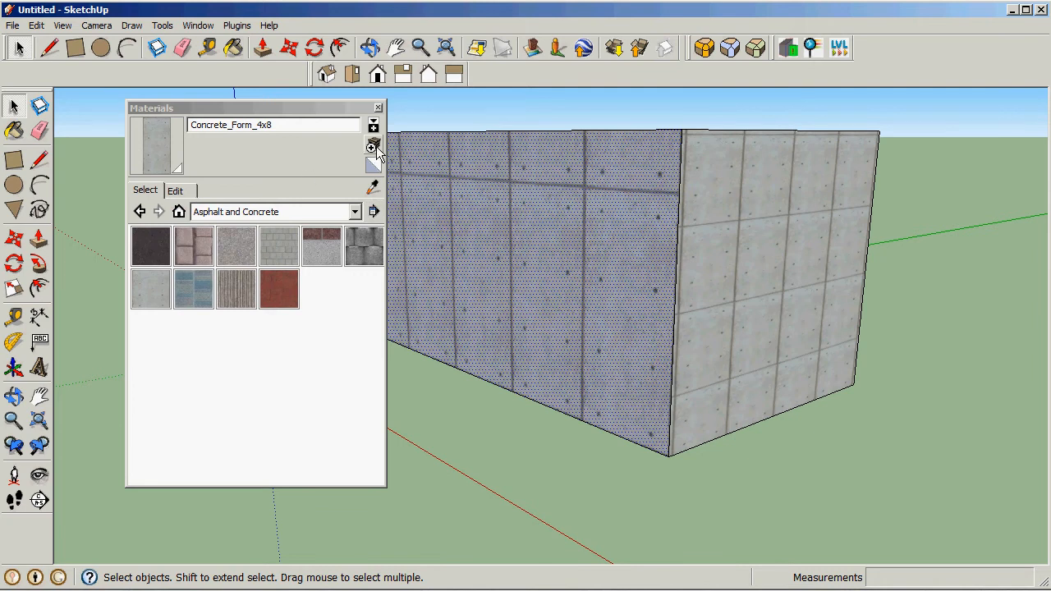
mouse_move(372, 147)
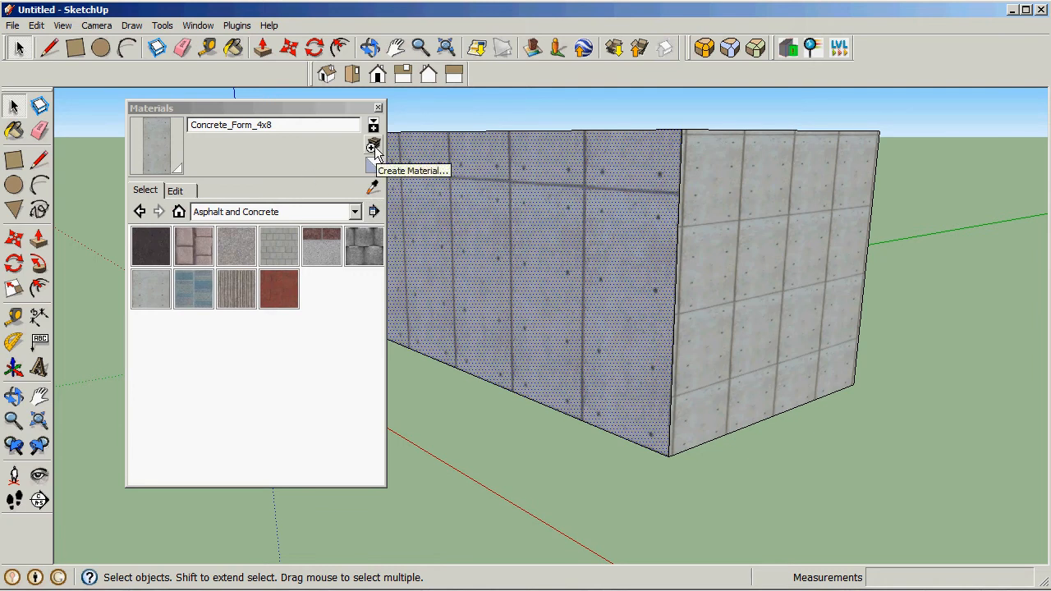
Start a new material, Material1, set to use an image texture.
click(373, 146)
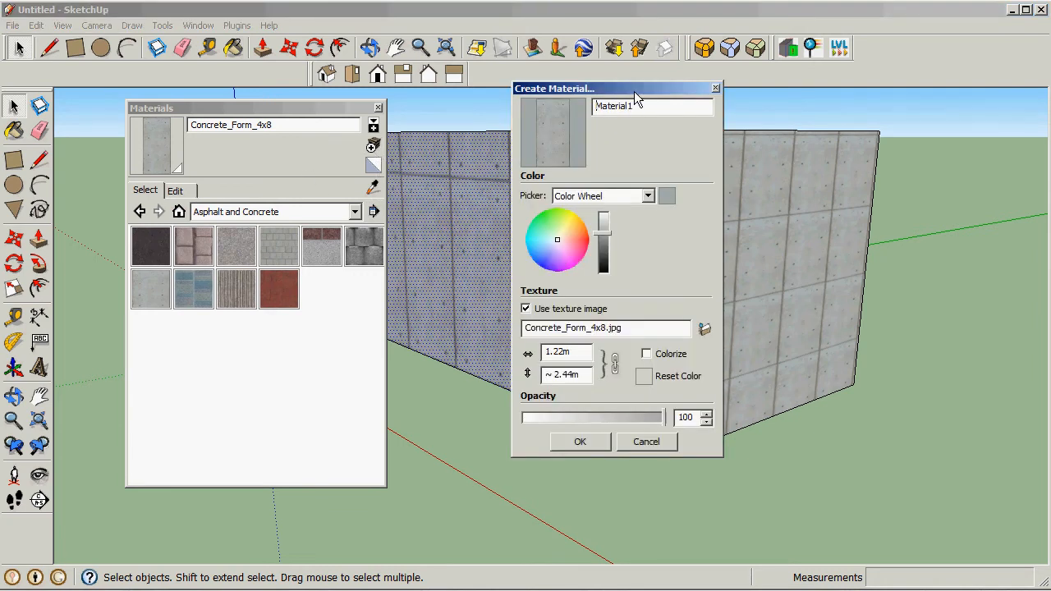
drag(616, 88, 333, 123)
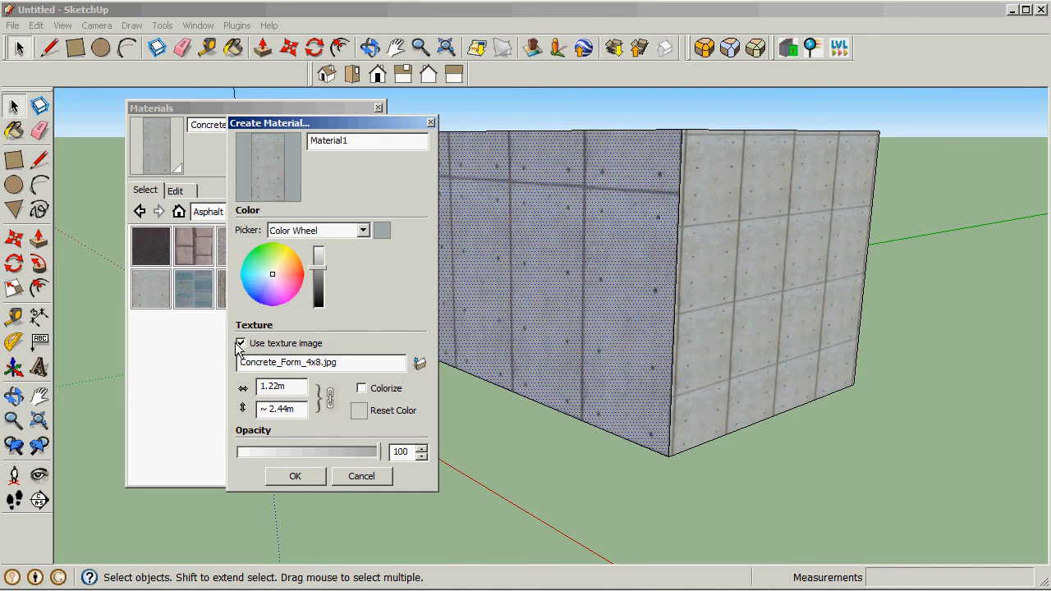
click(241, 343)
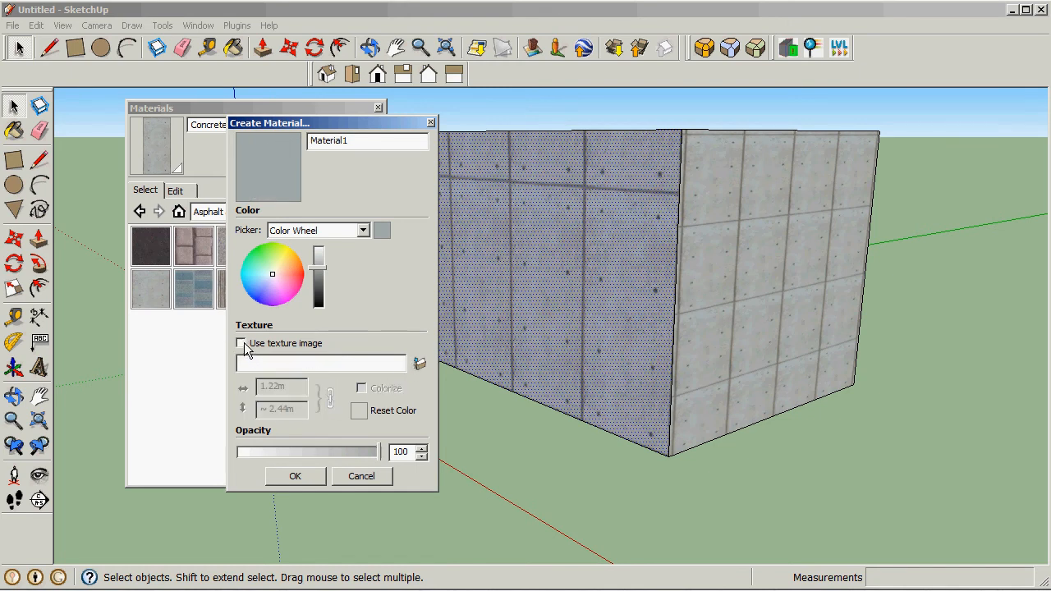
click(419, 363)
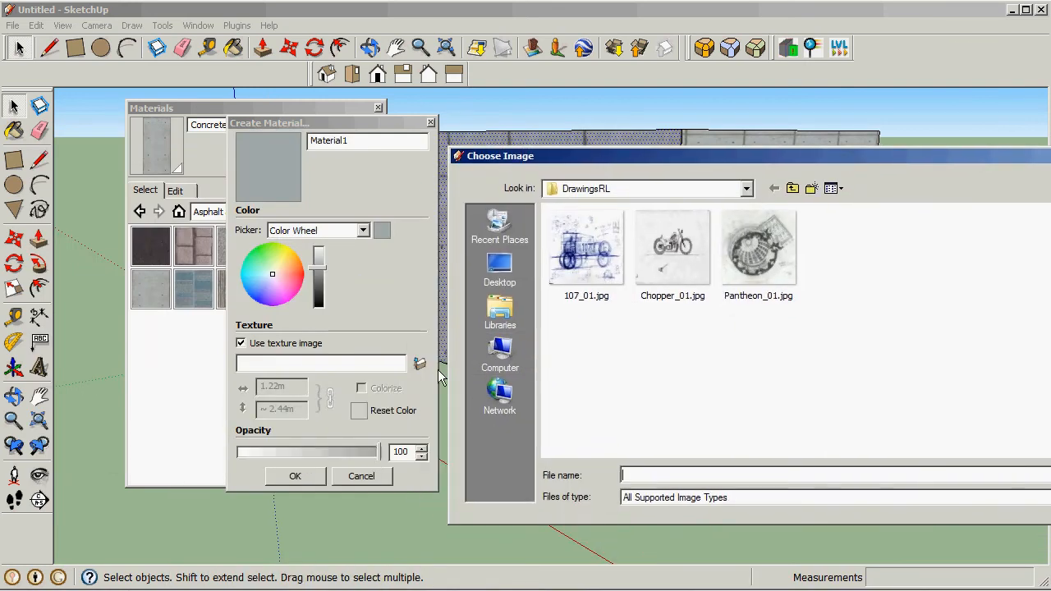
mouse_move(608, 273)
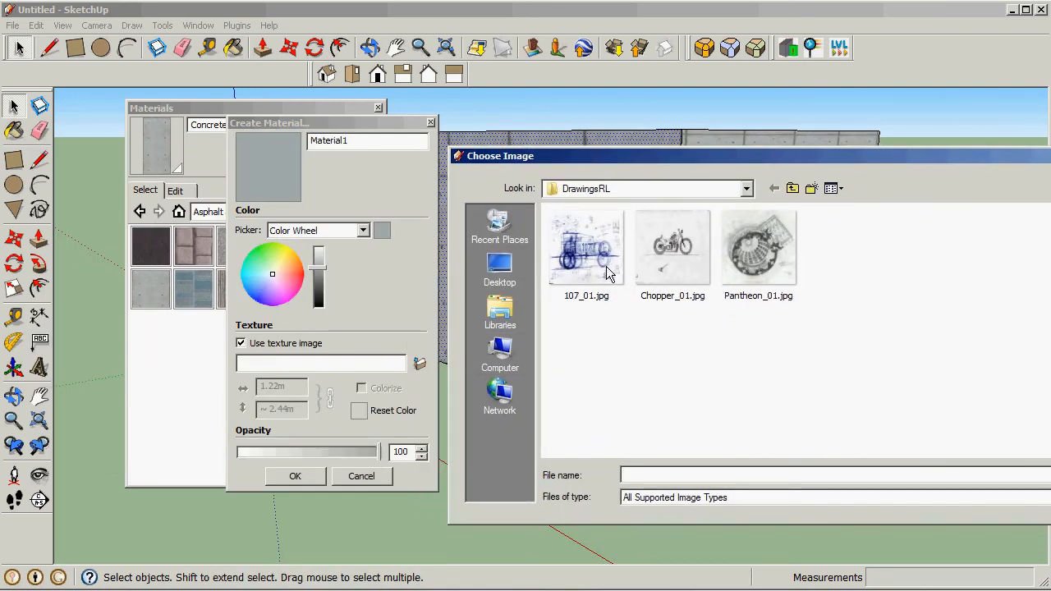
Load 107_01.jpg from DrawingsRL as Material1's texture.
click(585, 246)
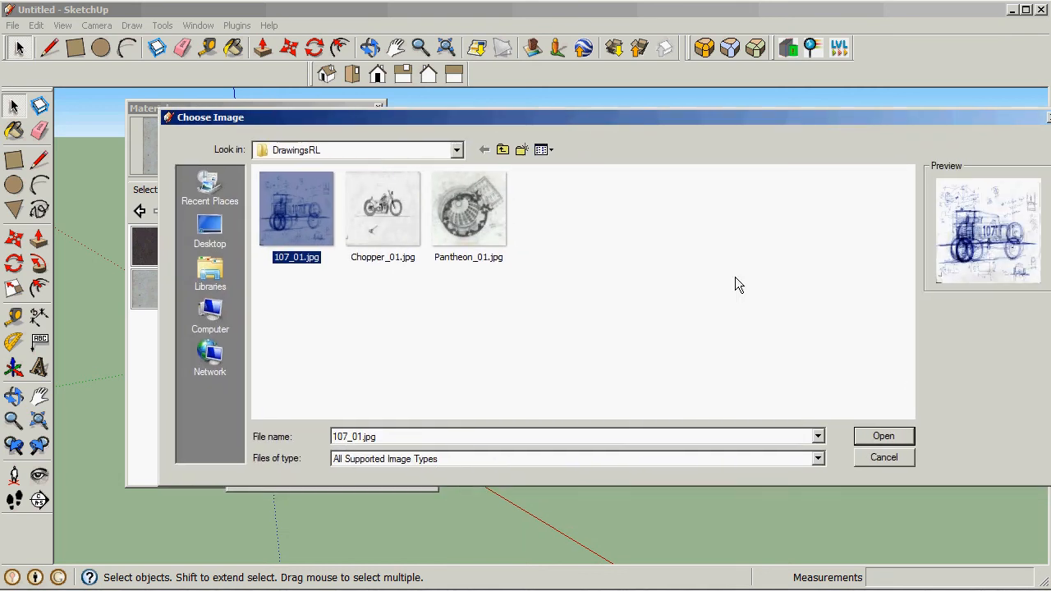
click(883, 436)
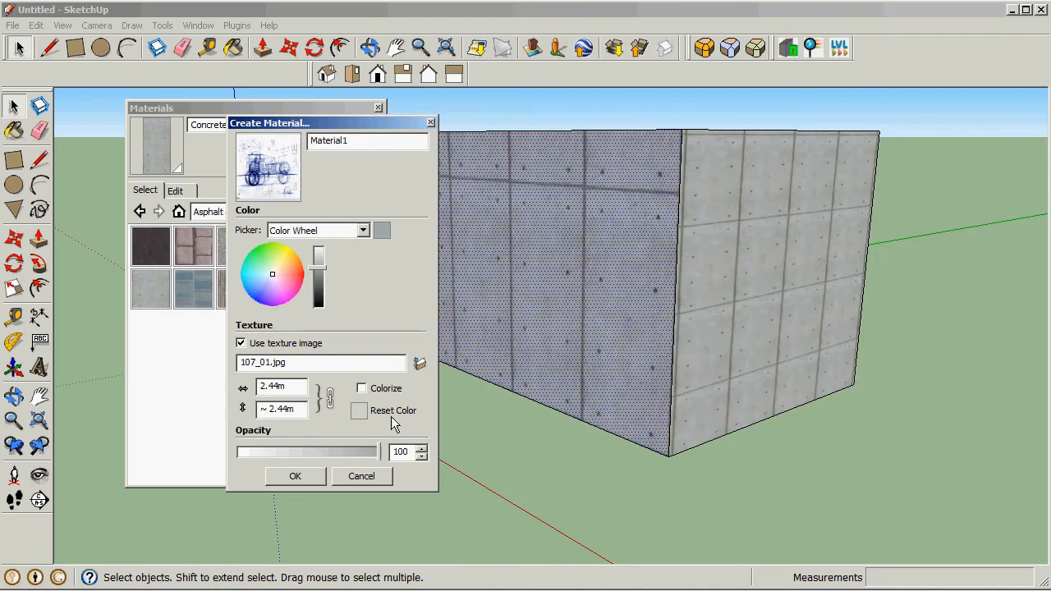
mouse_move(324, 436)
text(1)
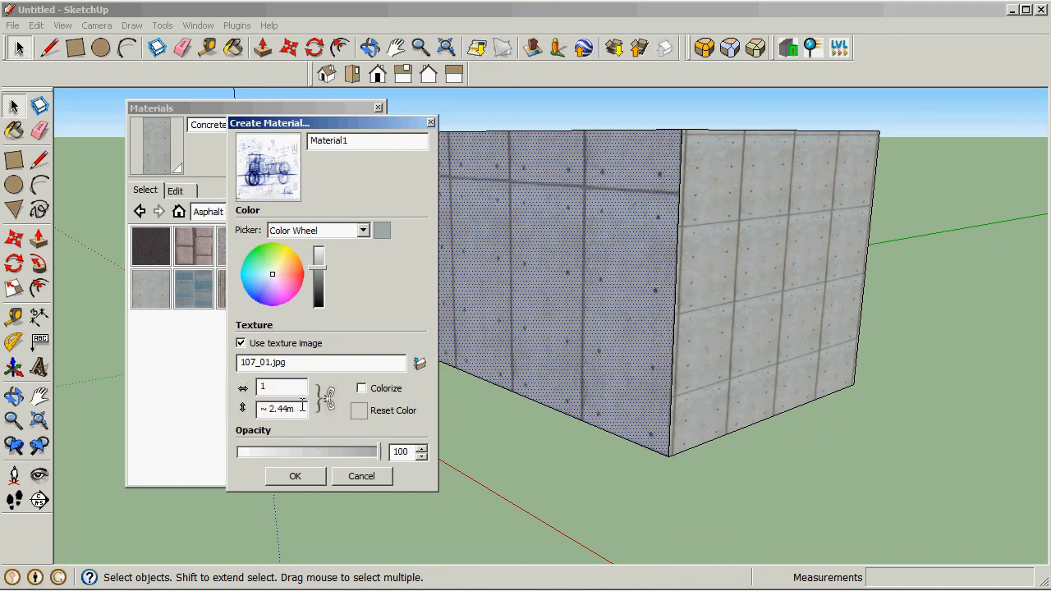
Lock the texture aspect ratio at 1 m by 1 m and confirm Material1.
click(325, 398)
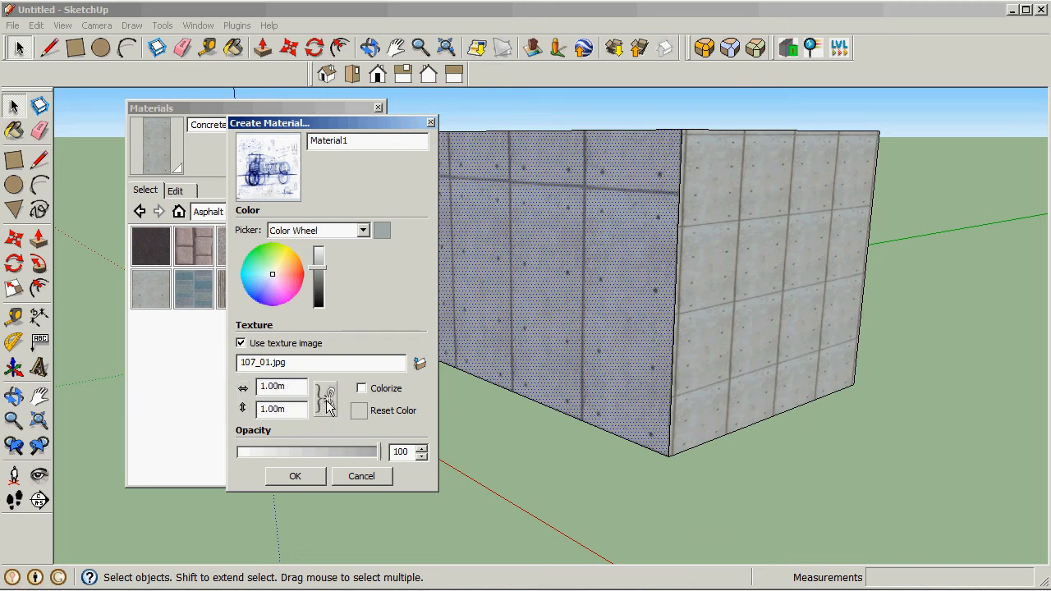
click(295, 477)
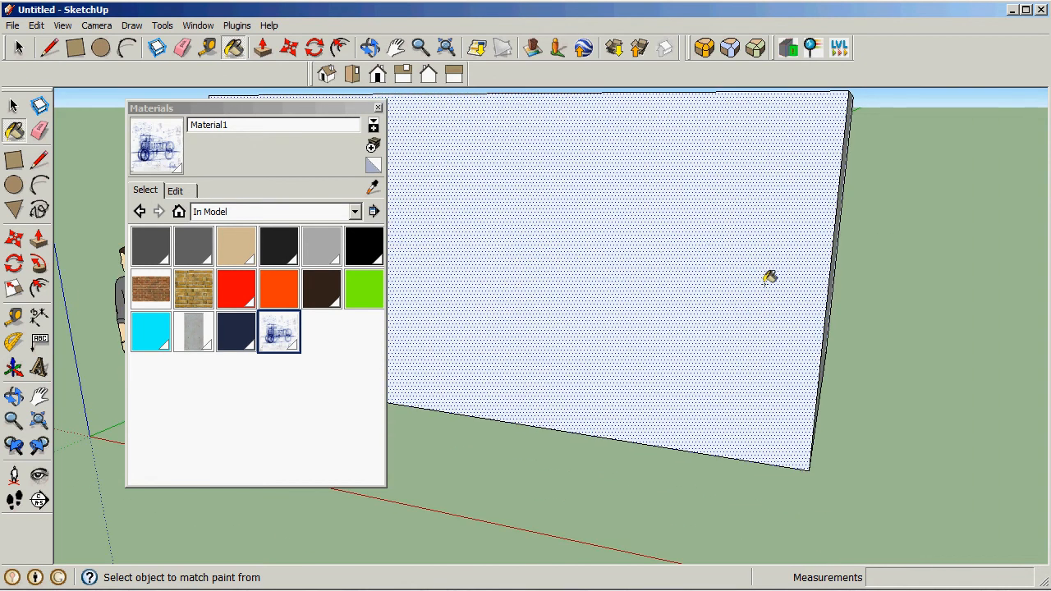
Paint the box's front wall with Material1 and bring up its context menu.
click(715, 332)
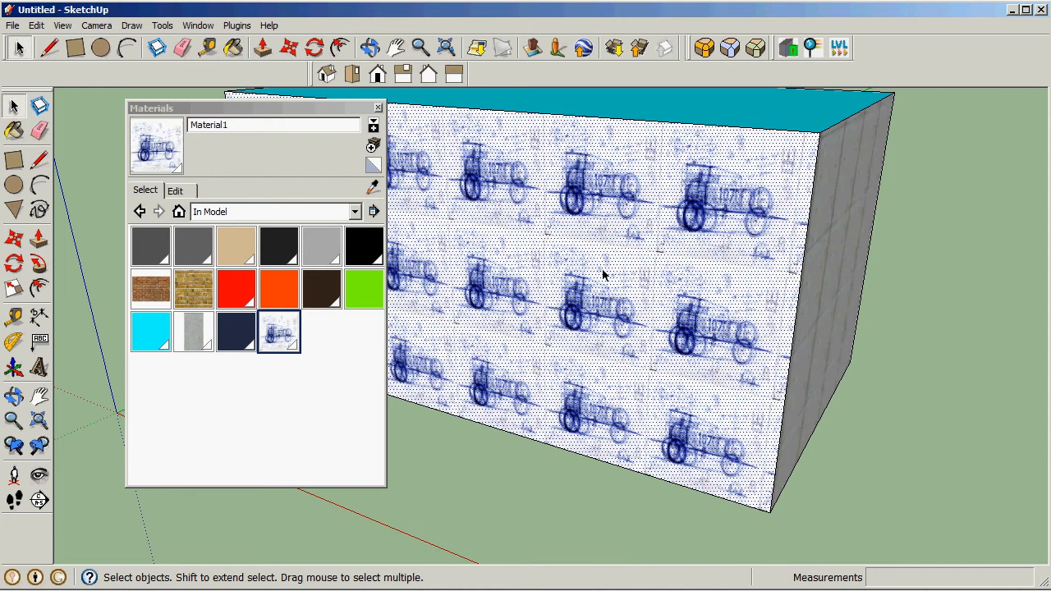
right_click(603, 275)
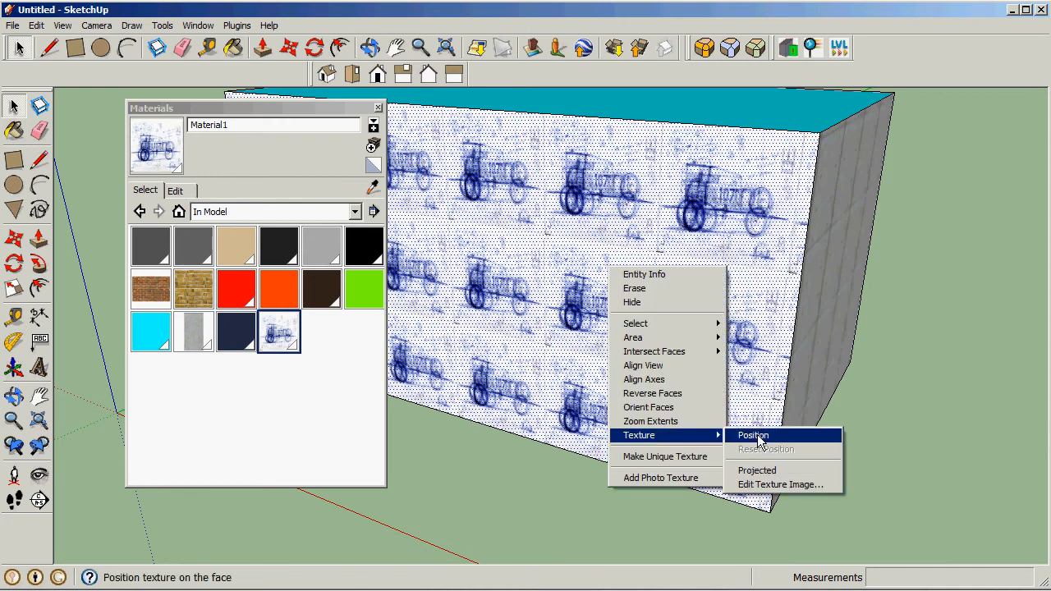
Drag the texture scale pin outward to enlarge the car drawings on the wall.
click(752, 435)
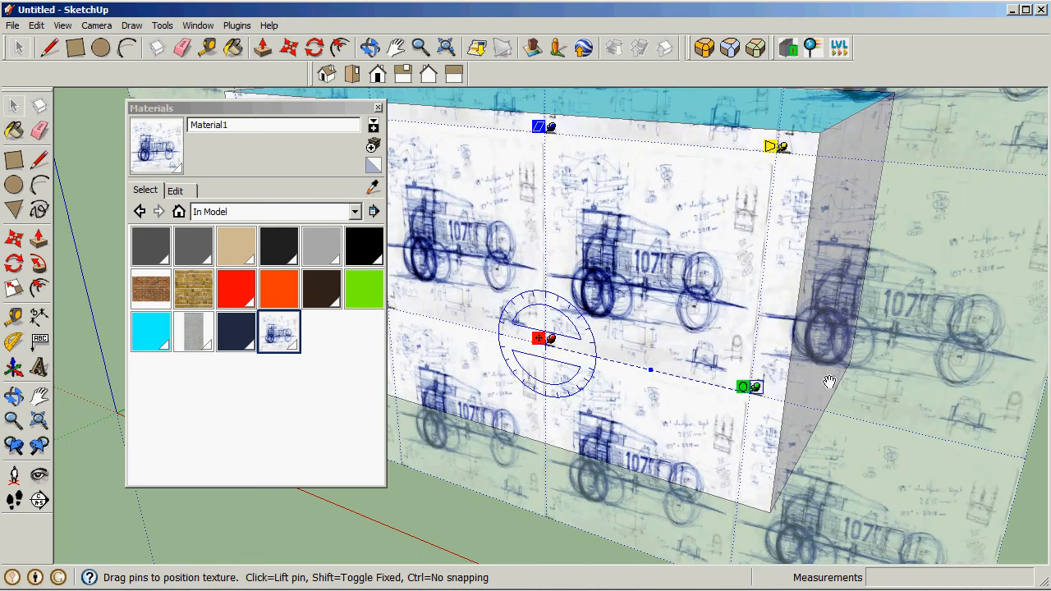
drag(741, 386, 860, 414)
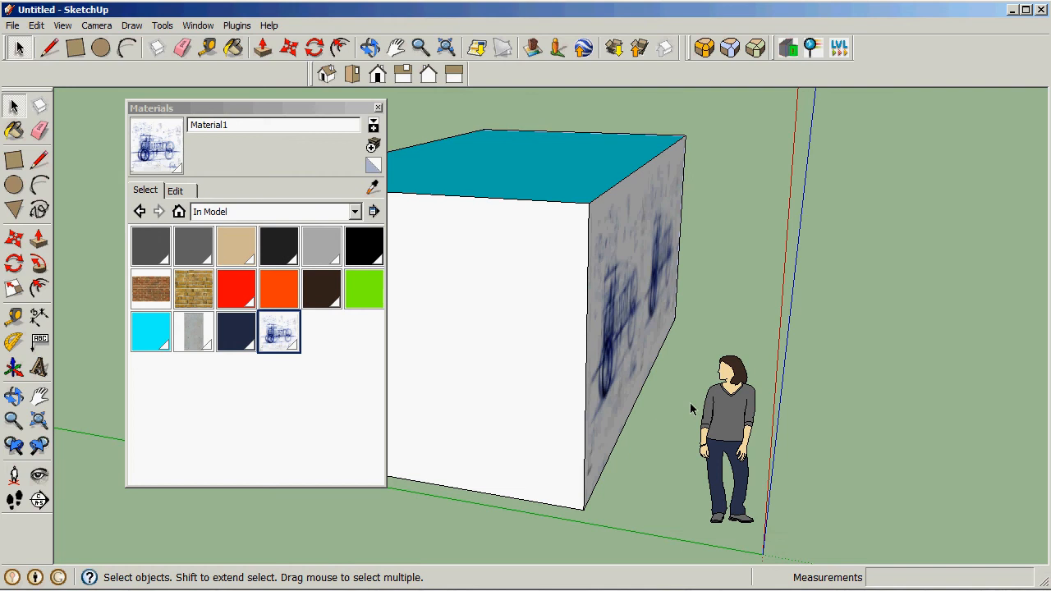
mouse_move(364, 288)
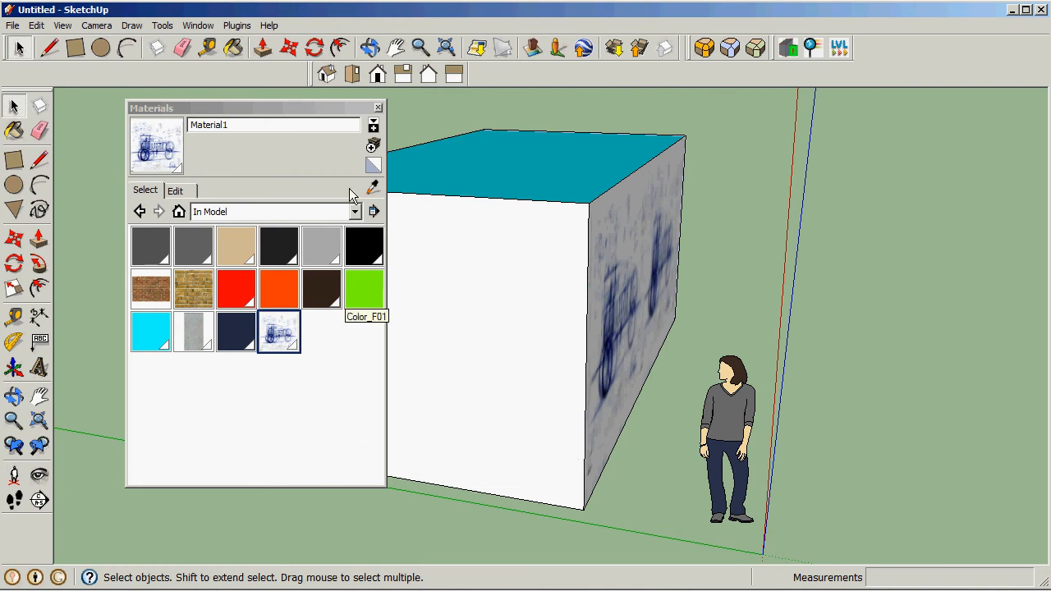
Create Material2 using the Chopper_01.jpg chopper sketch as its texture.
click(372, 124)
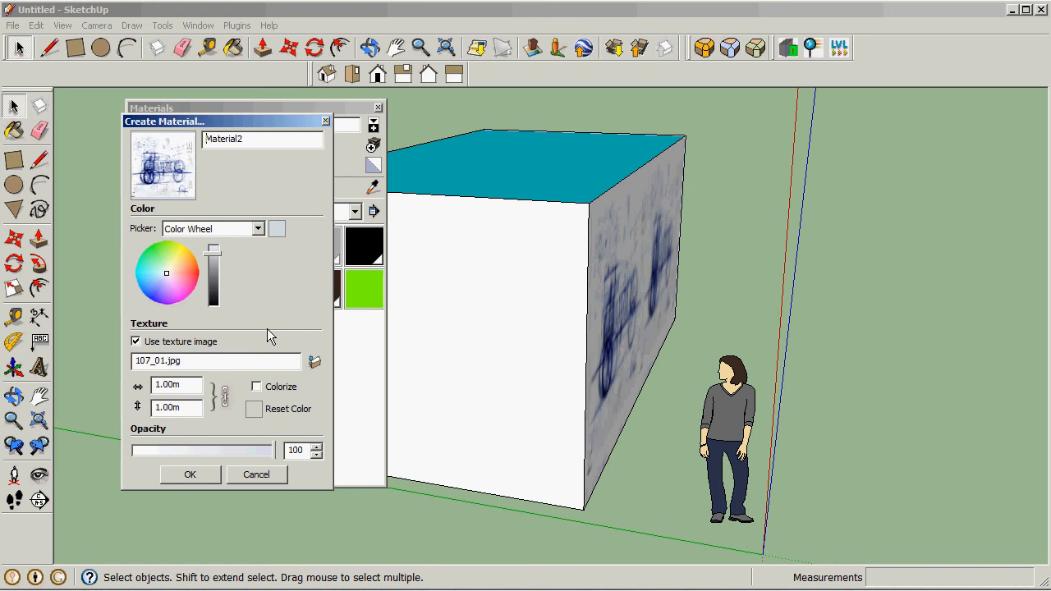
mouse_move(294, 393)
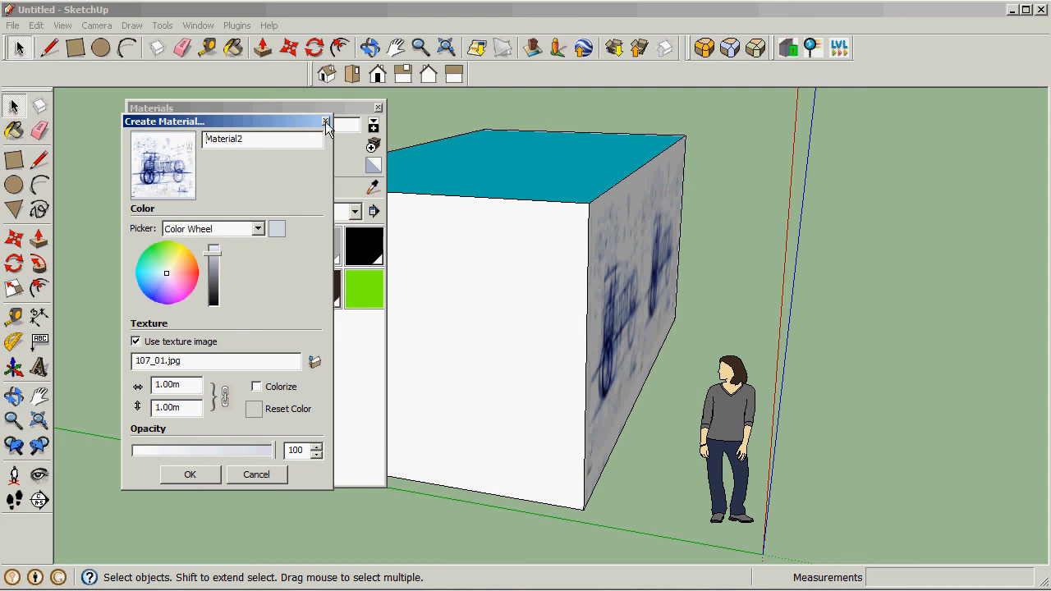
mouse_move(265, 281)
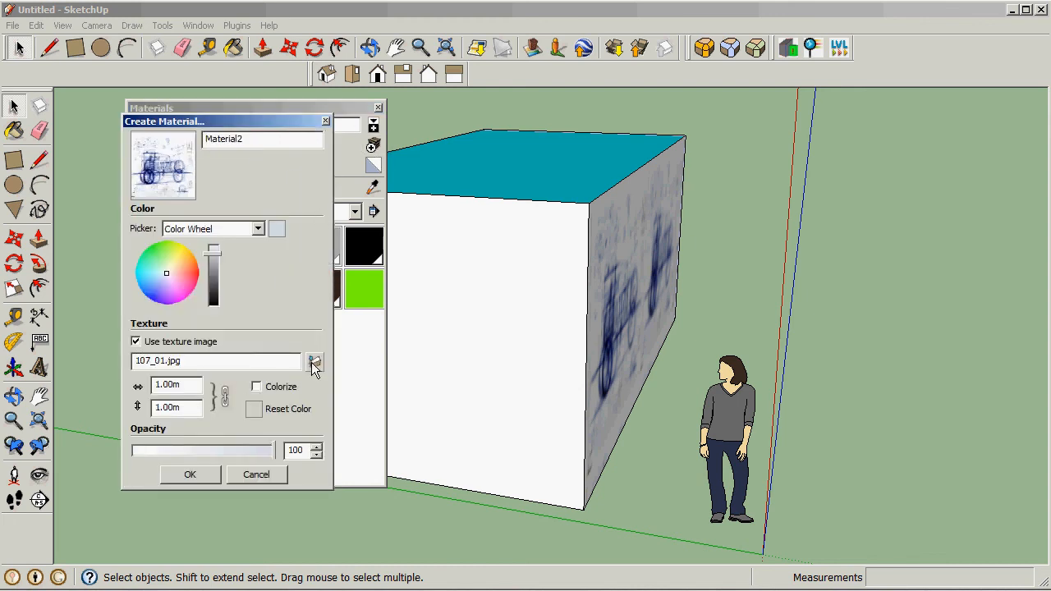
click(315, 360)
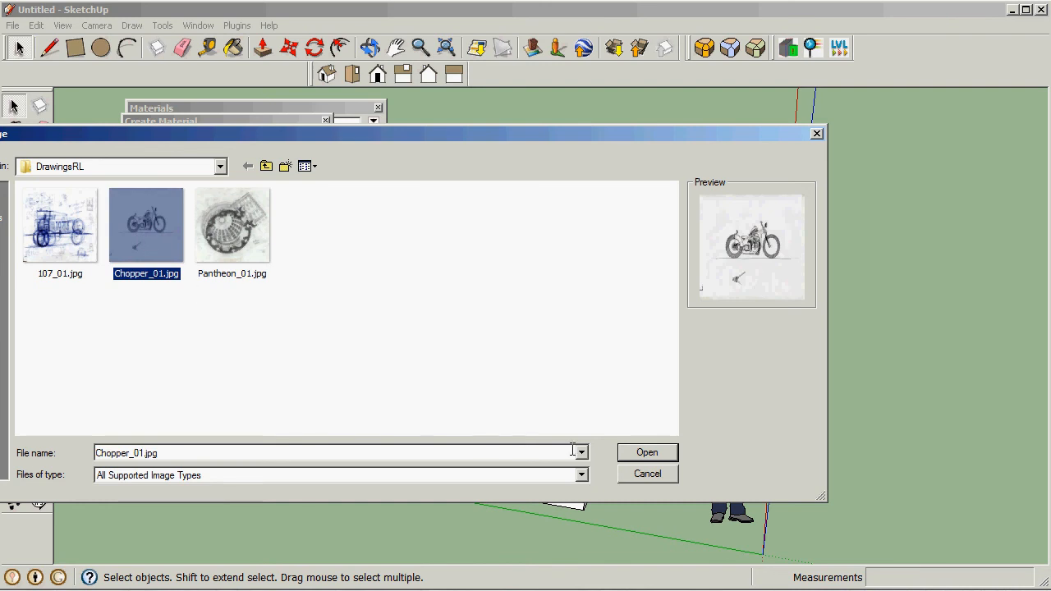
click(646, 452)
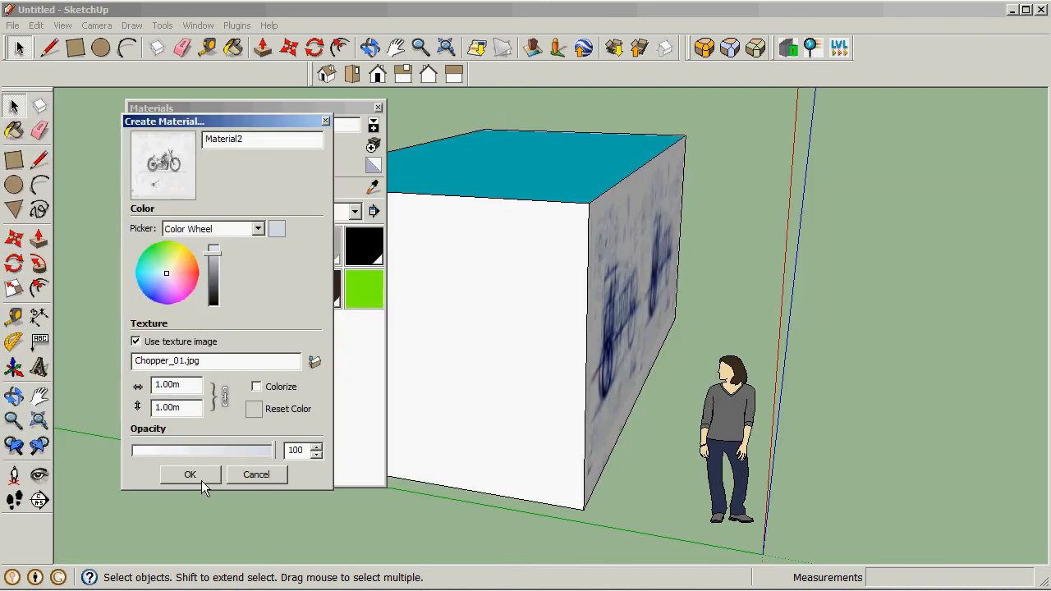
Confirm Material2 so the chopper sketch material is added to the model.
click(189, 475)
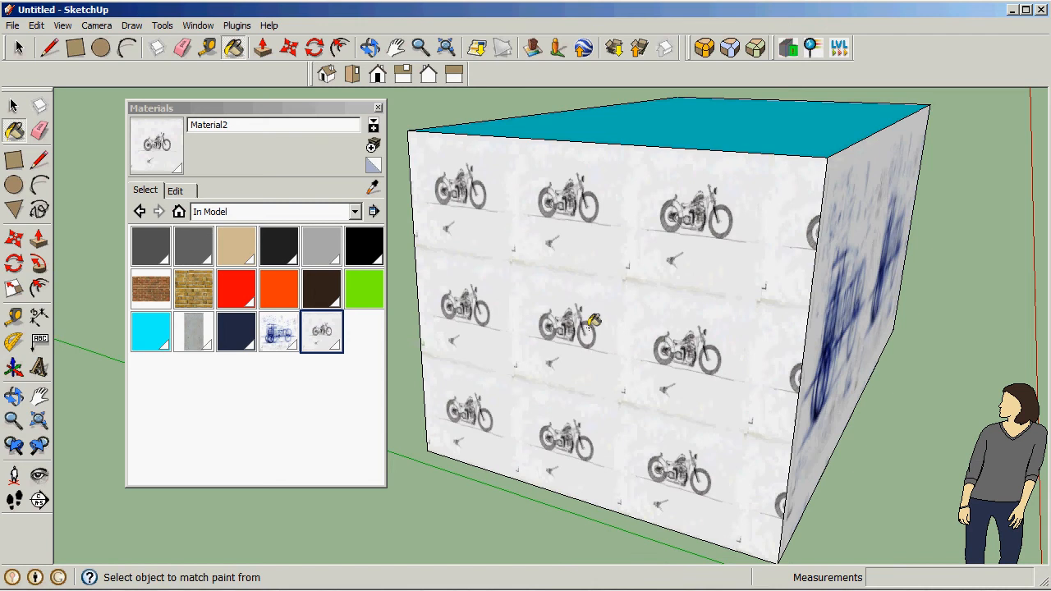
Enlarge the chopper sketch texture on the front face with two scale-pin drags.
right_click(574, 328)
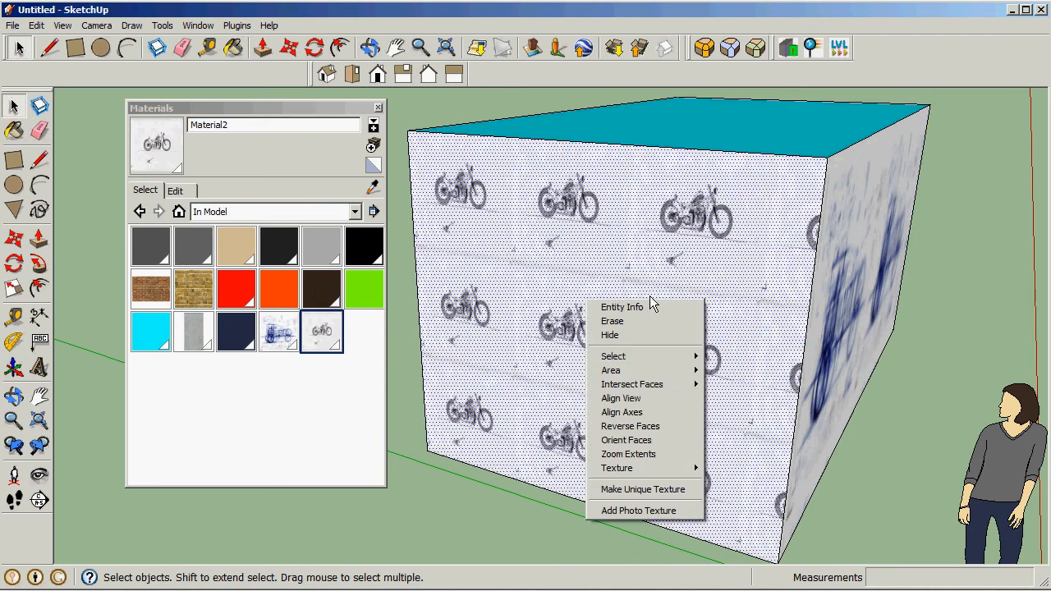
click(616, 468)
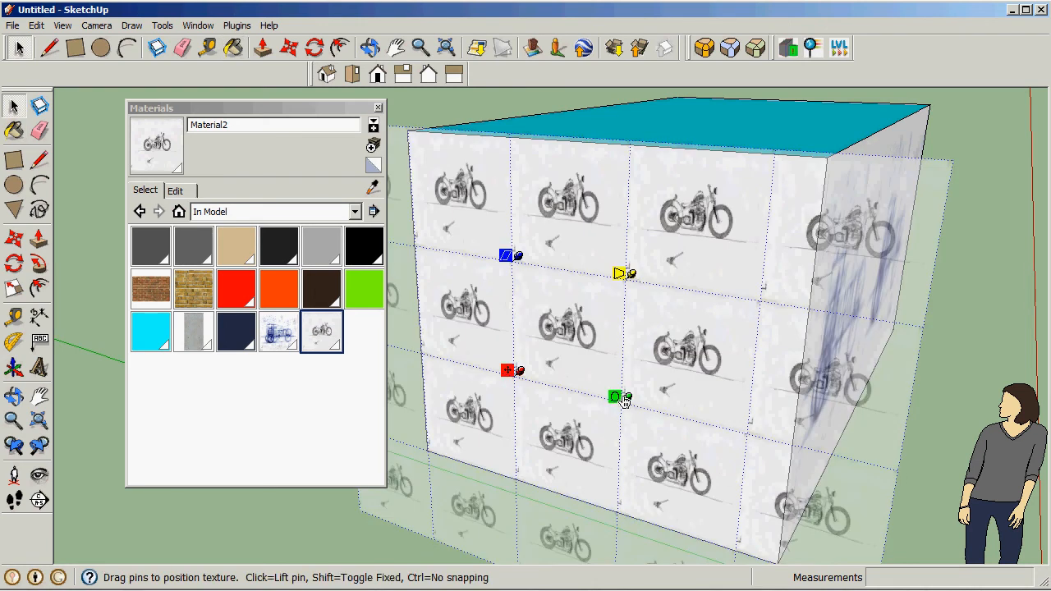
drag(615, 398, 722, 420)
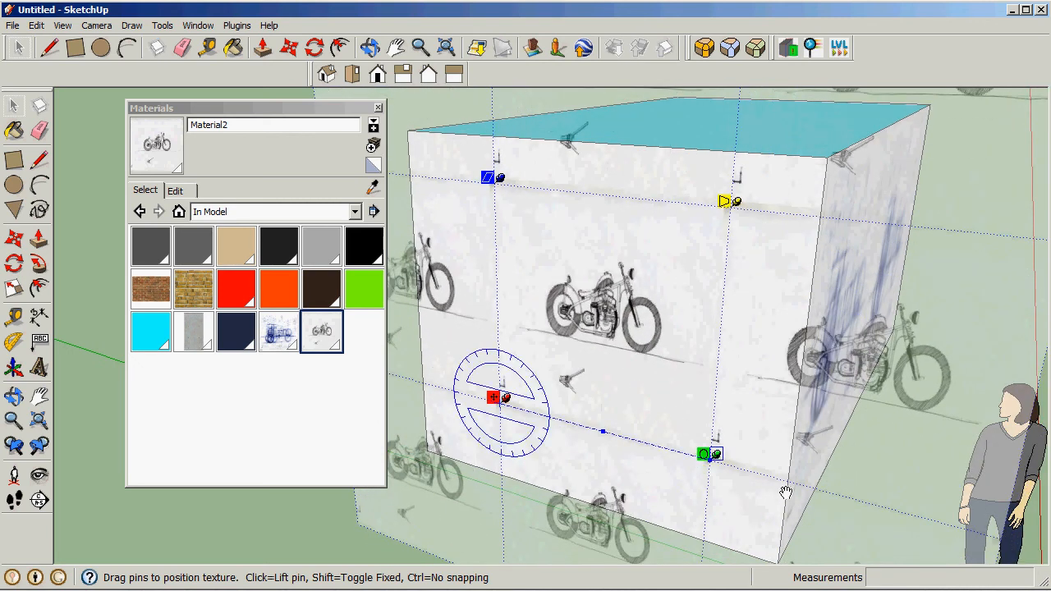
drag(704, 453, 878, 501)
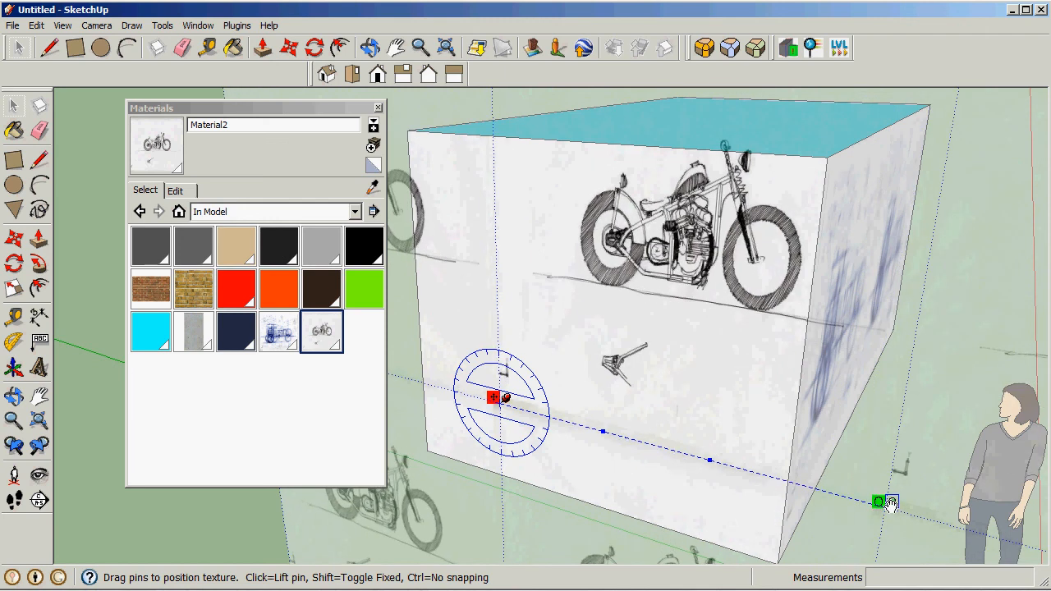